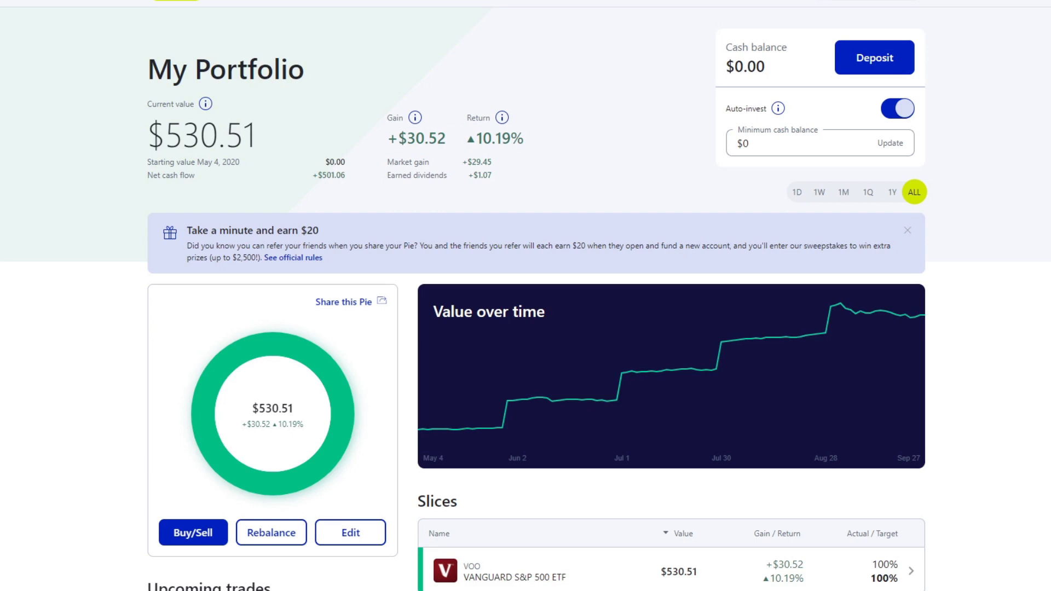
View the portfolio's 1W performance, then return to the ALL-time gain and return.
left_click(818, 192)
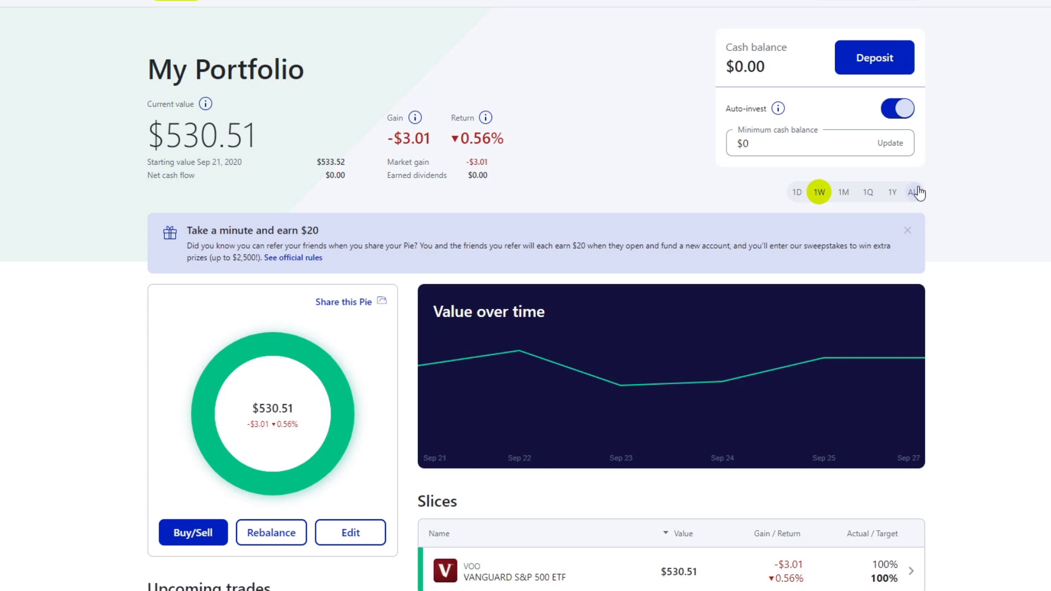
left_click(913, 192)
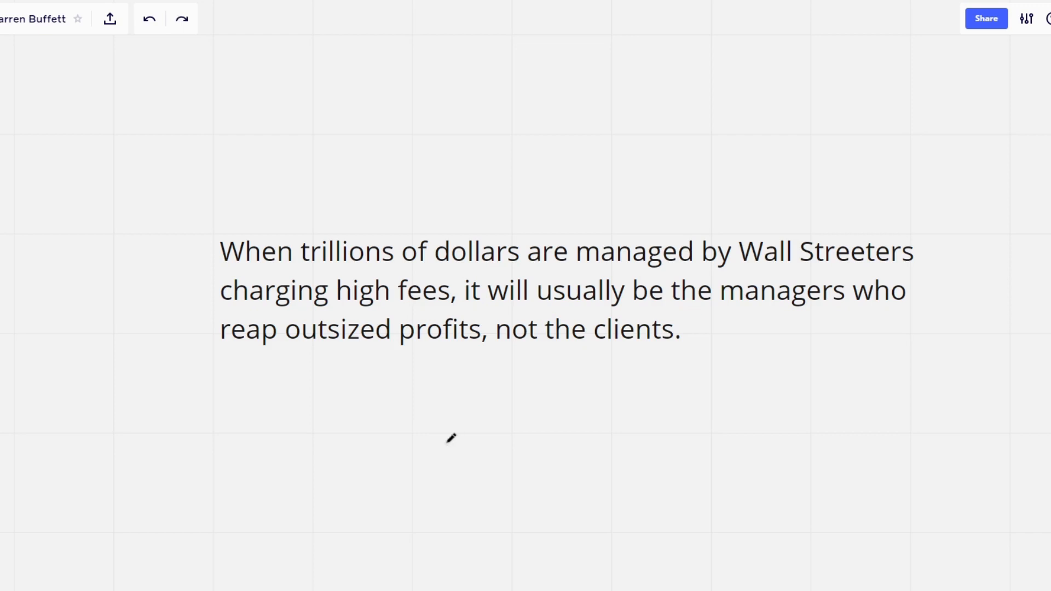
mouse_move(392, 444)
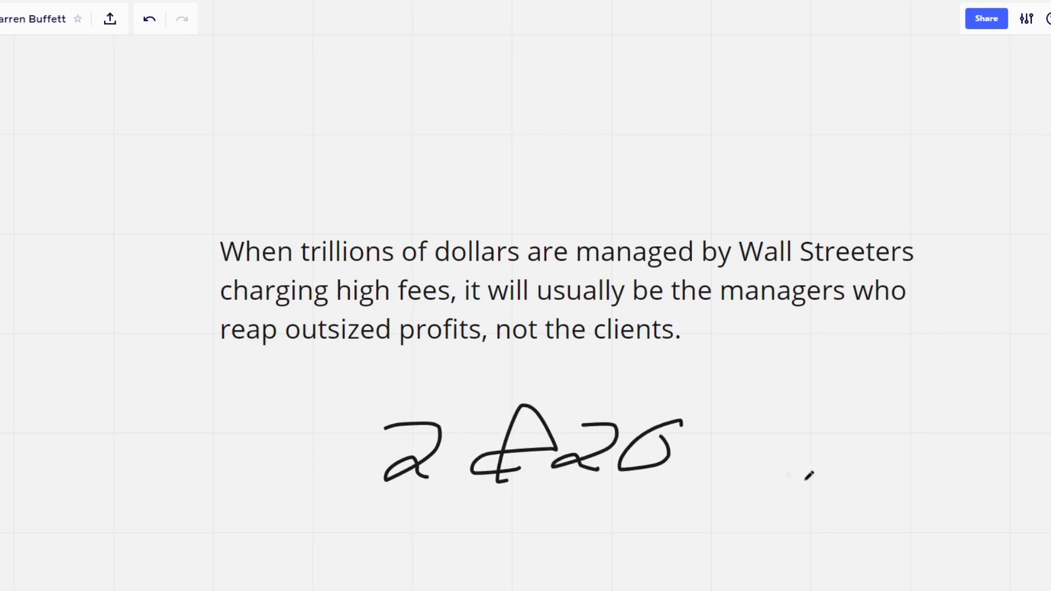
Draw pen strokes under the handwritten 2 below the fees quote.
left_click_drag(331, 503, 432, 496)
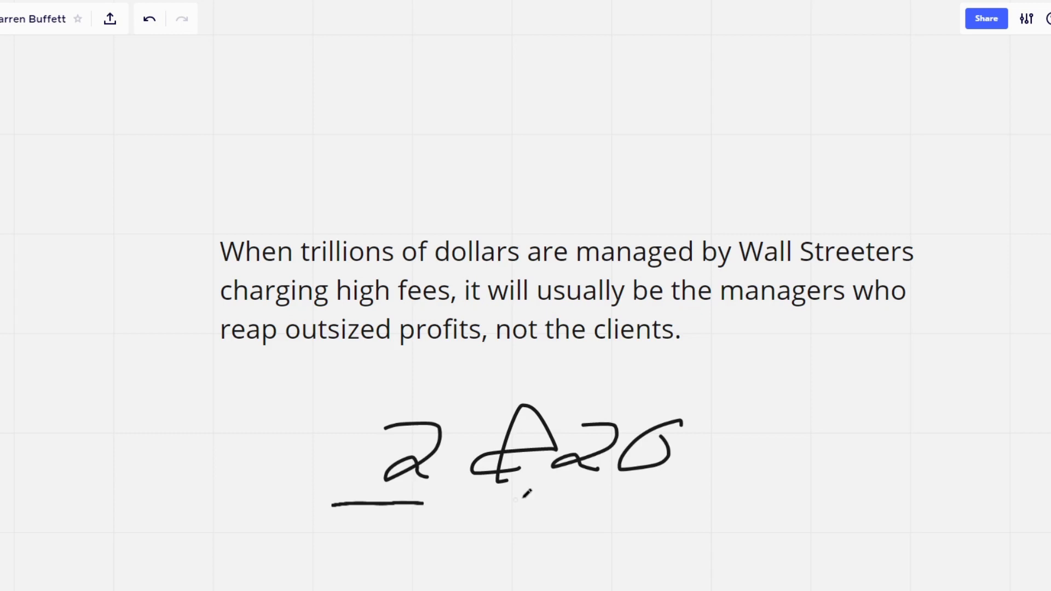
left_click_drag(549, 490, 711, 490)
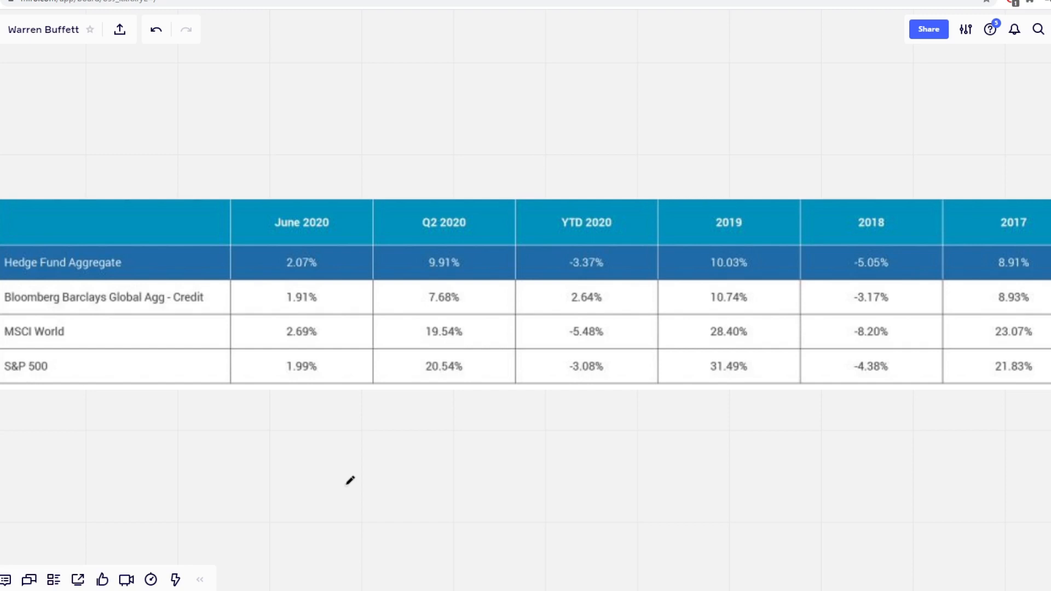
mouse_move(289, 347)
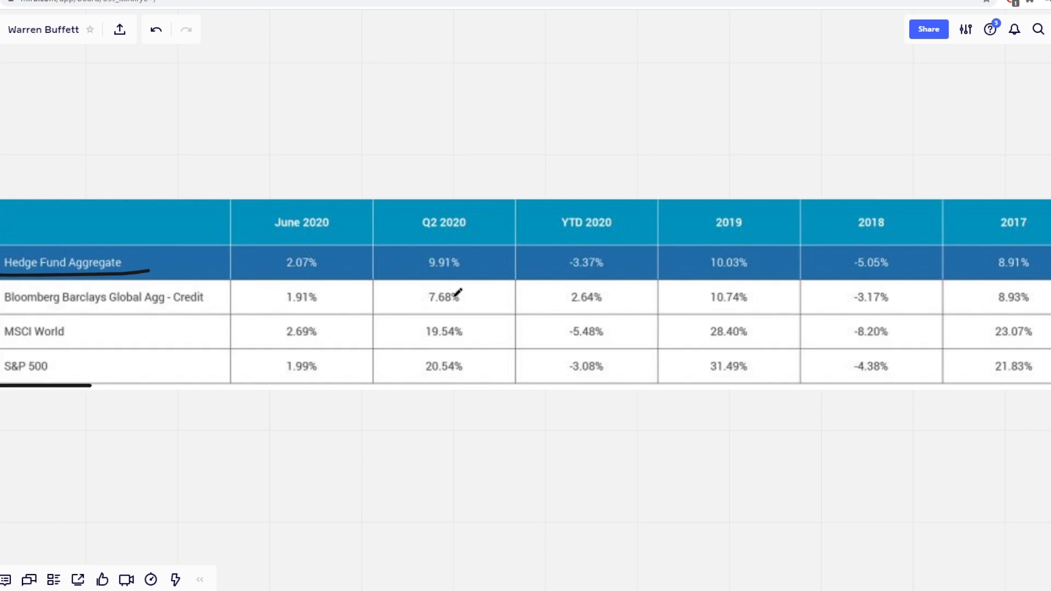
mouse_move(748, 304)
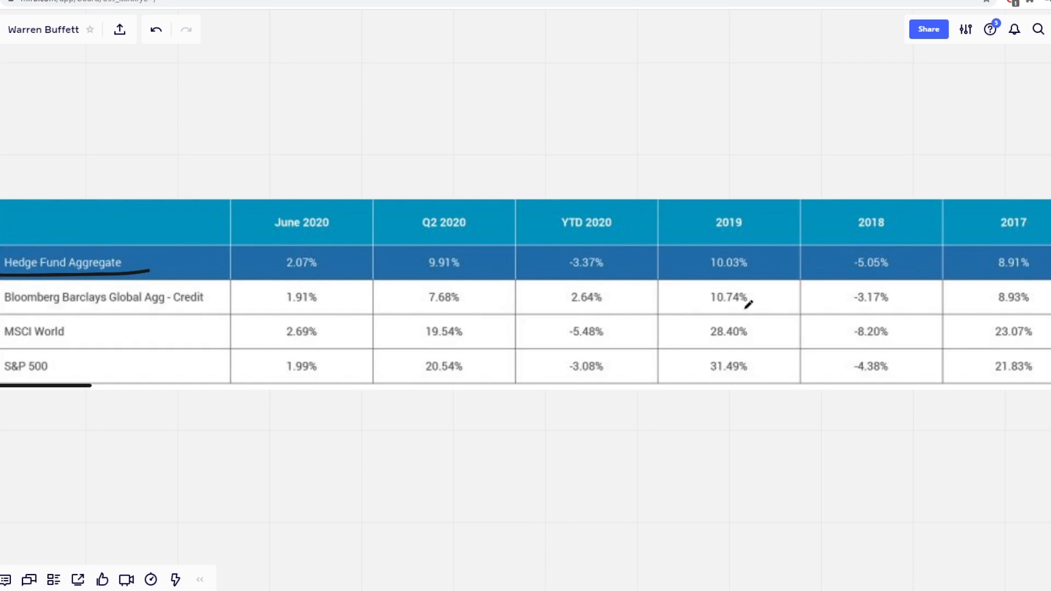
mouse_move(713, 382)
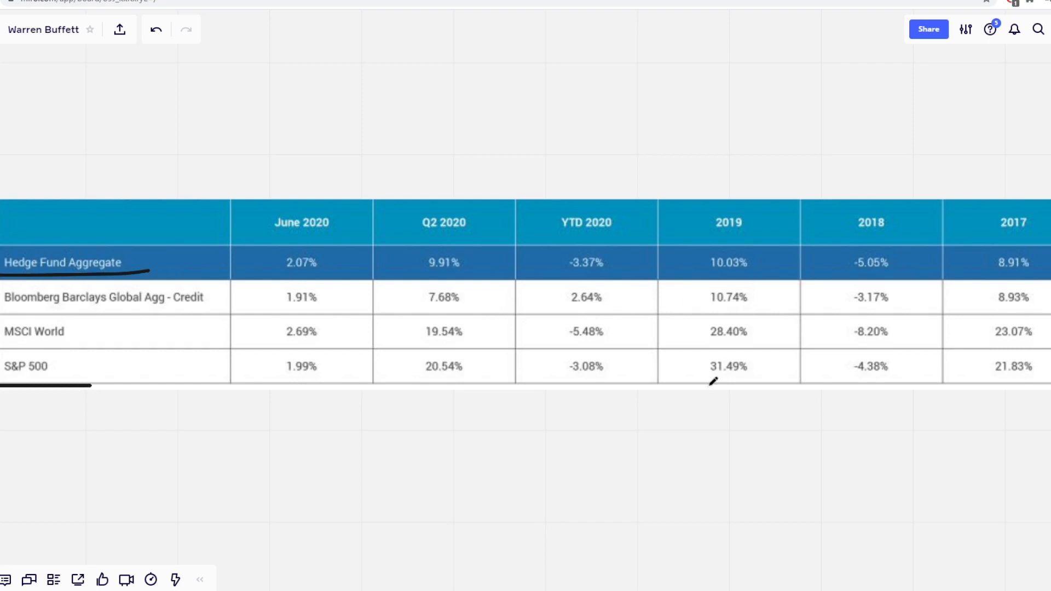
Pen-underline 31.49%, -5.05% and 10.03% in the hedge fund returns table.
left_click_drag(693, 383, 761, 385)
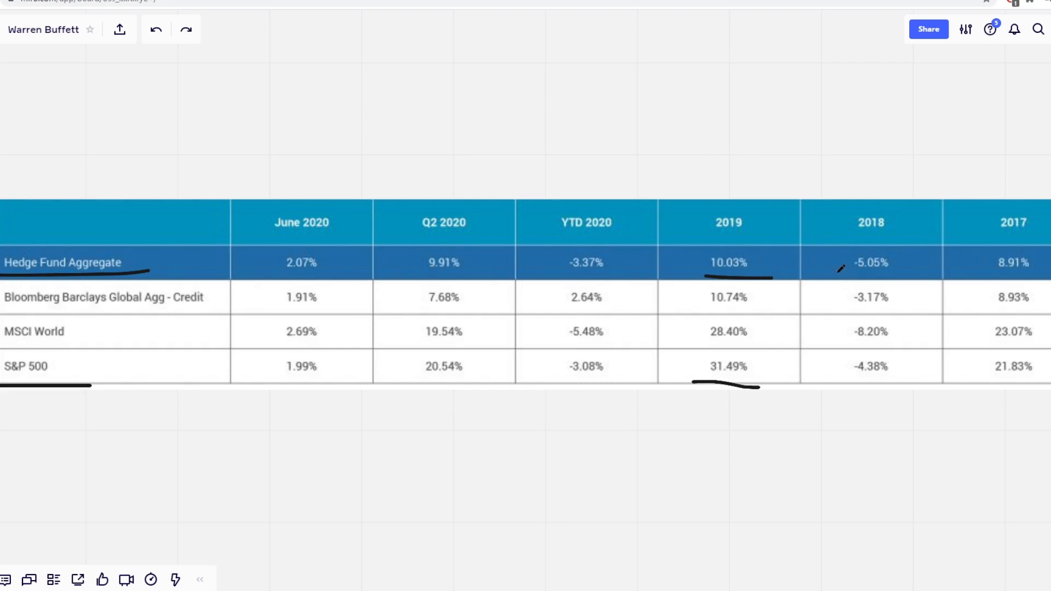
left_click_drag(839, 272, 902, 276)
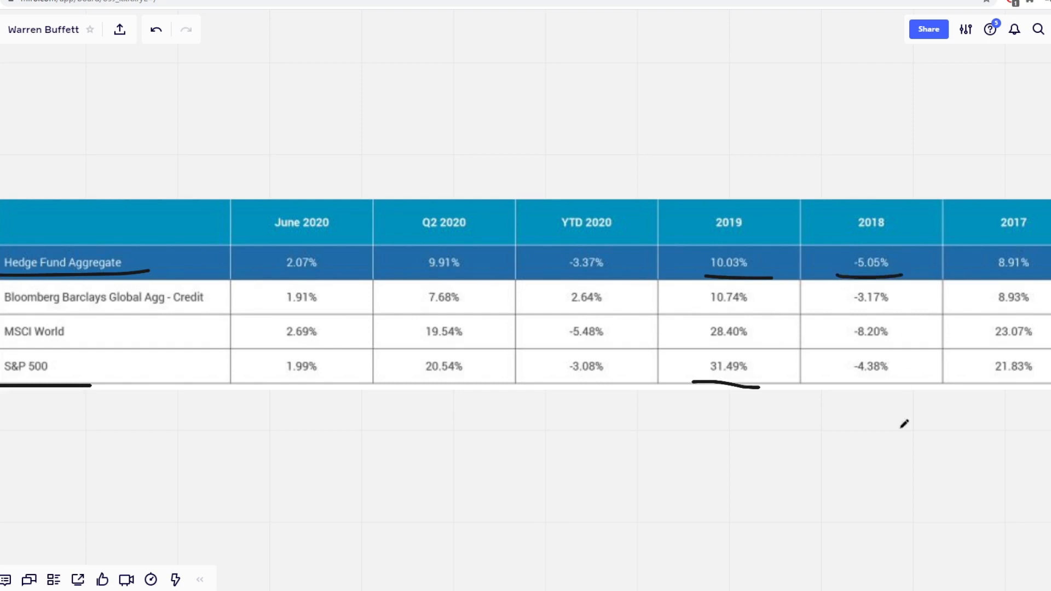
left_click_drag(830, 383, 918, 383)
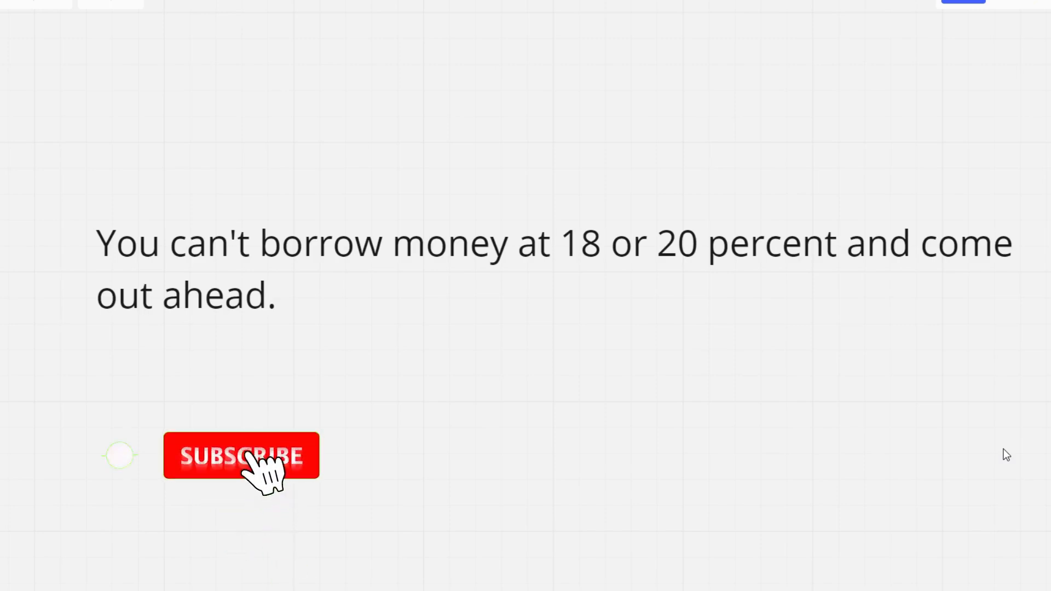
Place the text box for the borrowing-at-18-or-20-percent quote on the board.
left_click(241, 456)
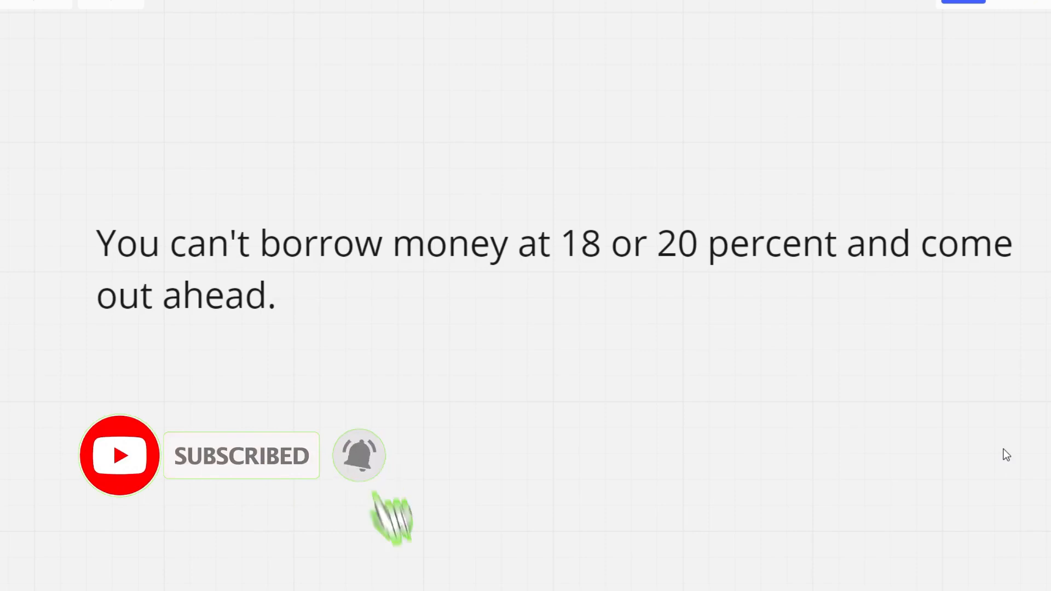